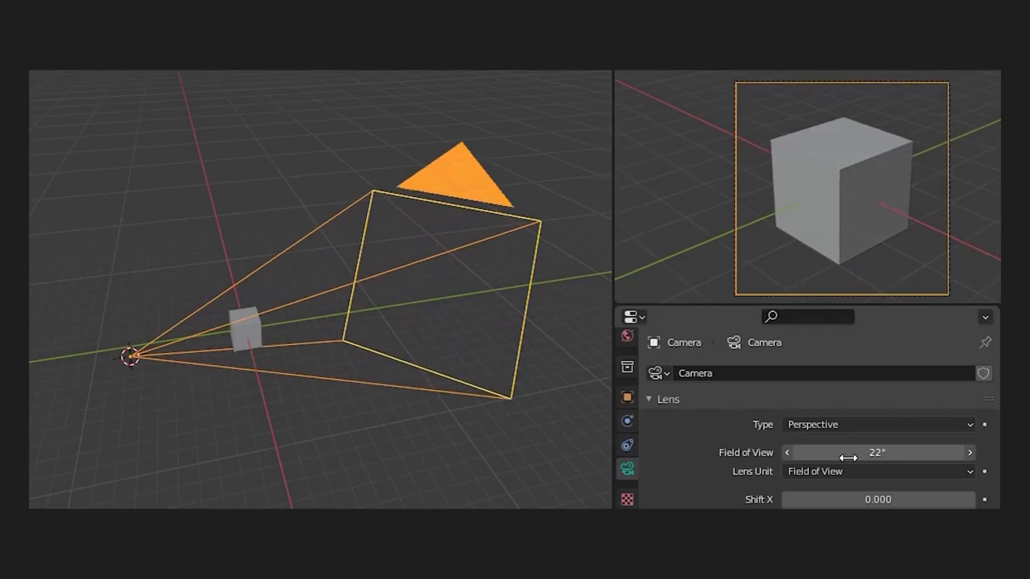
# Set the Blender camera's field of view to 22° with the Lens panel slider.
pyautogui.moveTo(876, 452); pyautogui.dragTo(909, 452)
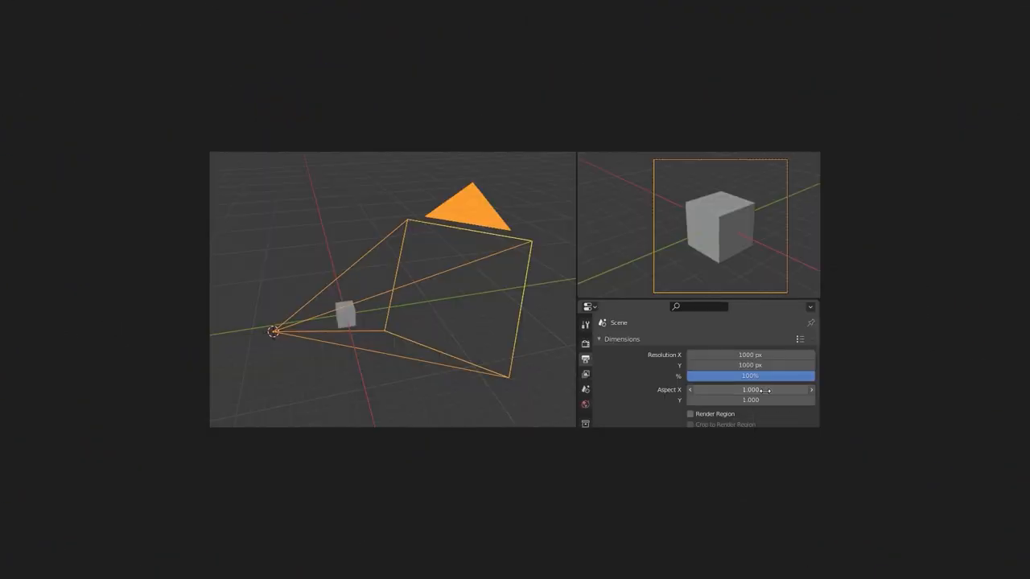
# Drag the Aspect X value in Output Dimensions to reshape the camera frame.
pyautogui.moveTo(749, 390); pyautogui.dragTo(796, 390)
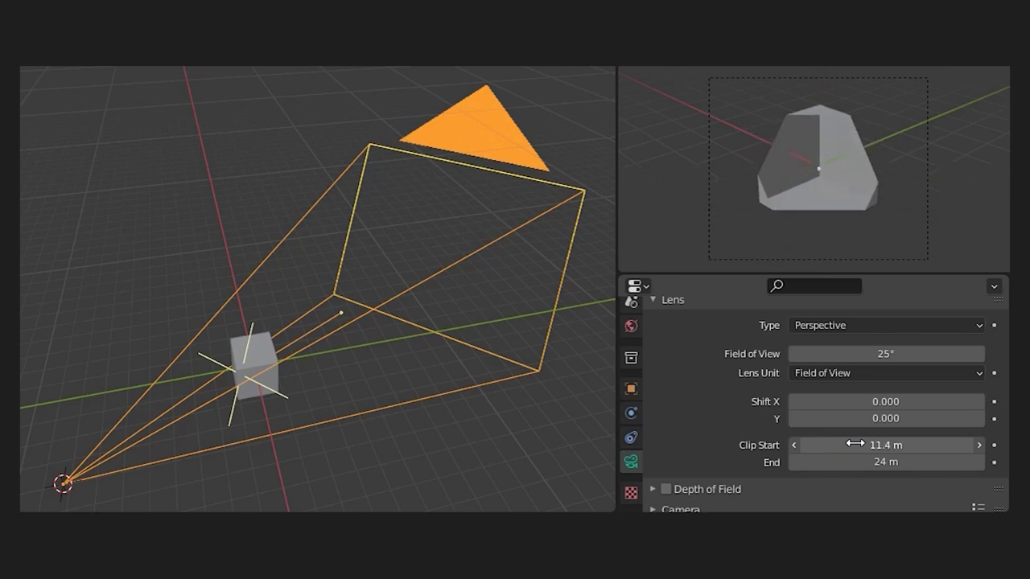
# Slide Clip Start through the cube, then settle on clipping 6.8 m to 12.8 m.
pyautogui.moveTo(885, 445); pyautogui.dragTo(869, 444)
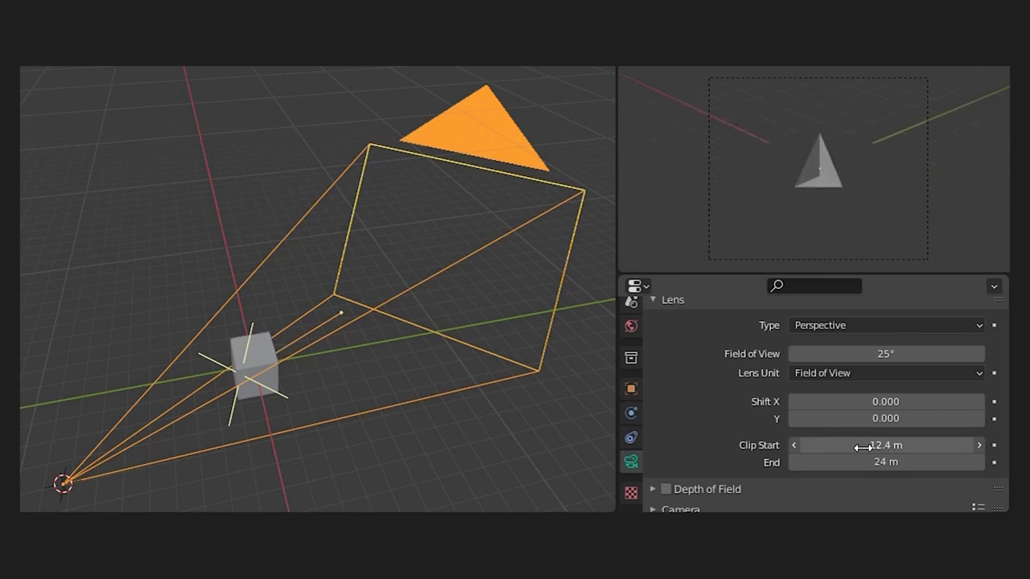
pyautogui.moveTo(885, 445); pyautogui.dragTo(816, 445)
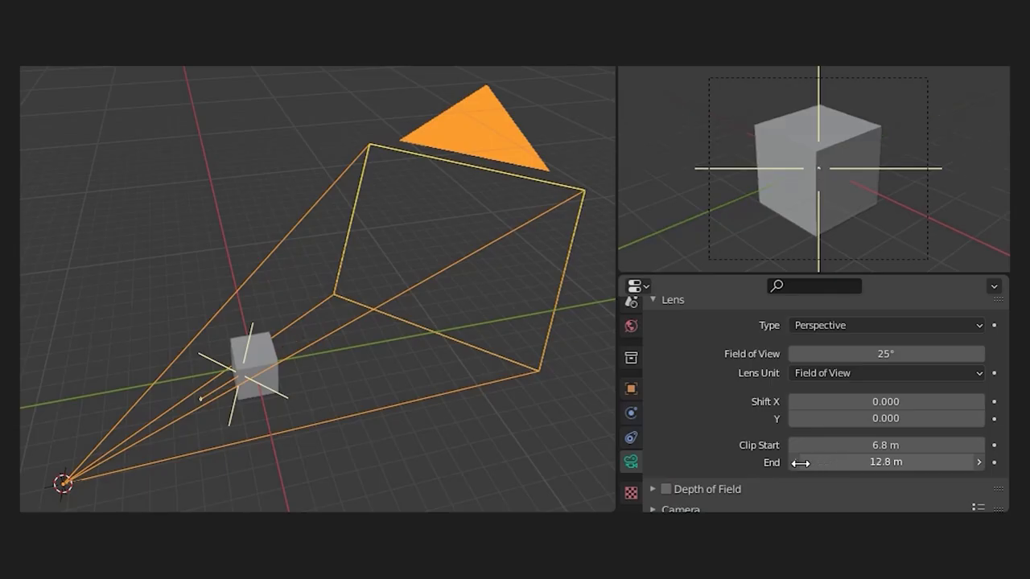
pyautogui.moveTo(885, 462); pyautogui.dragTo(853, 462)
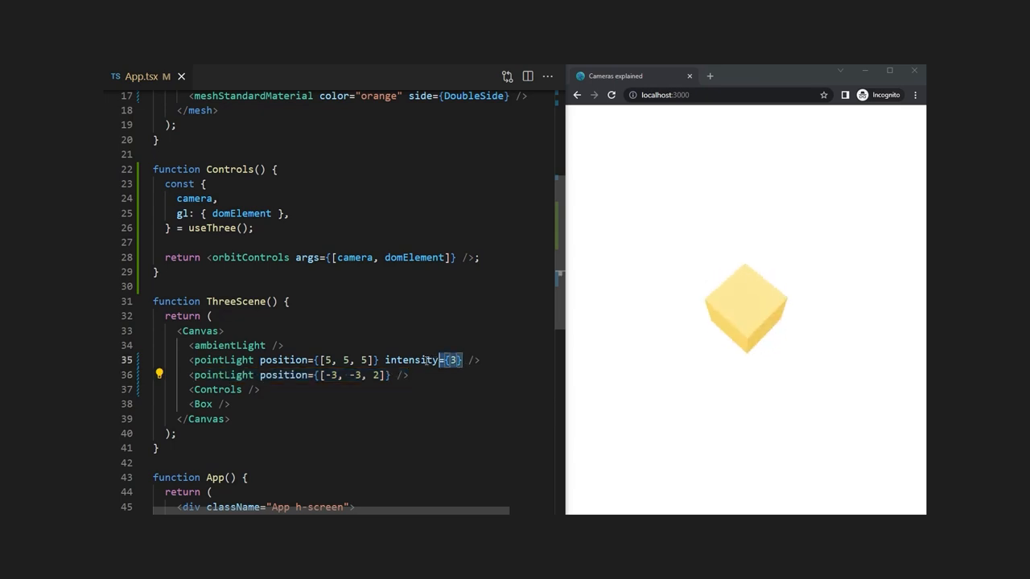
pyautogui.scroll(3)
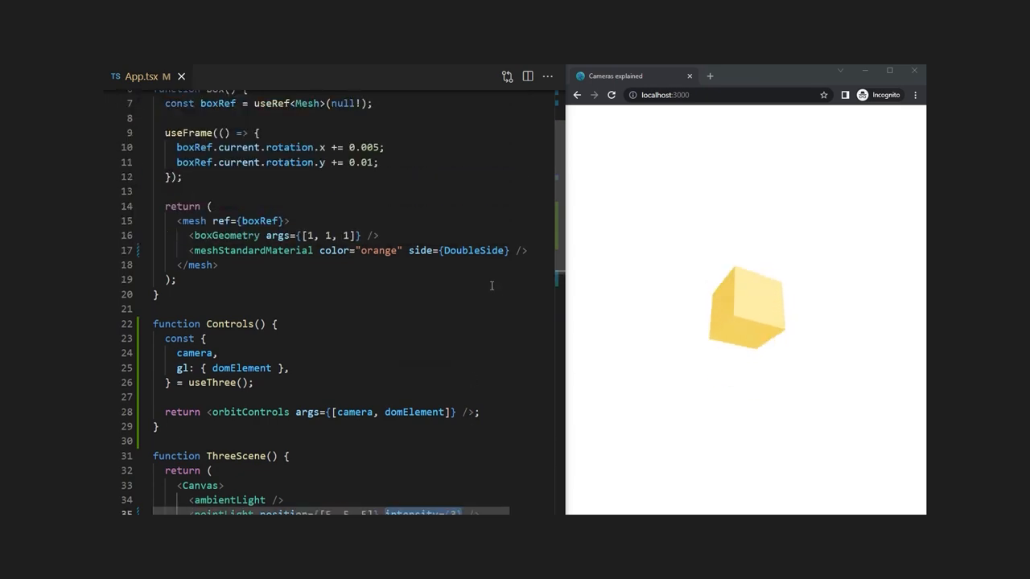
pyautogui.doubleClick(456, 250)
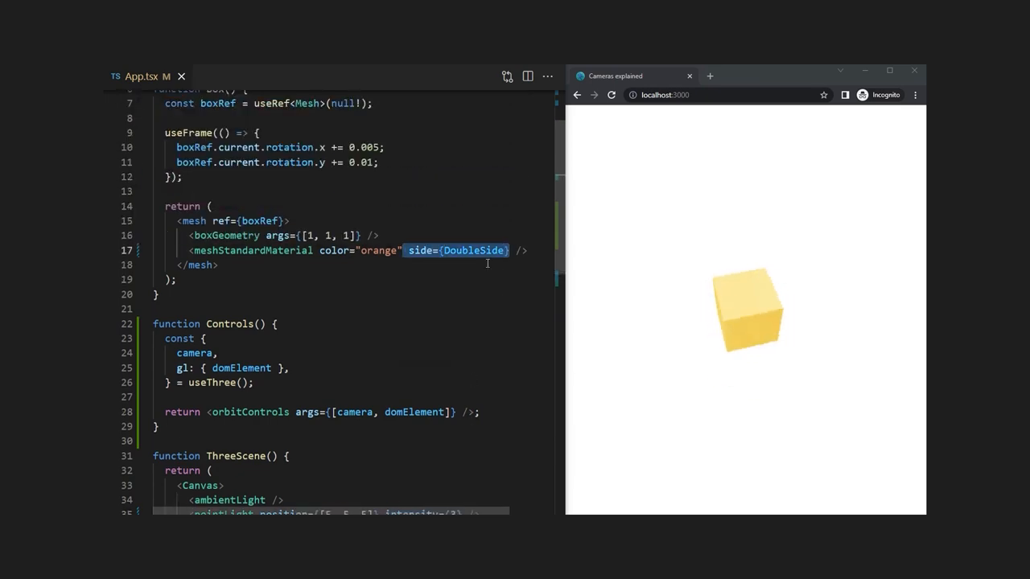
pyautogui.click(531, 250)
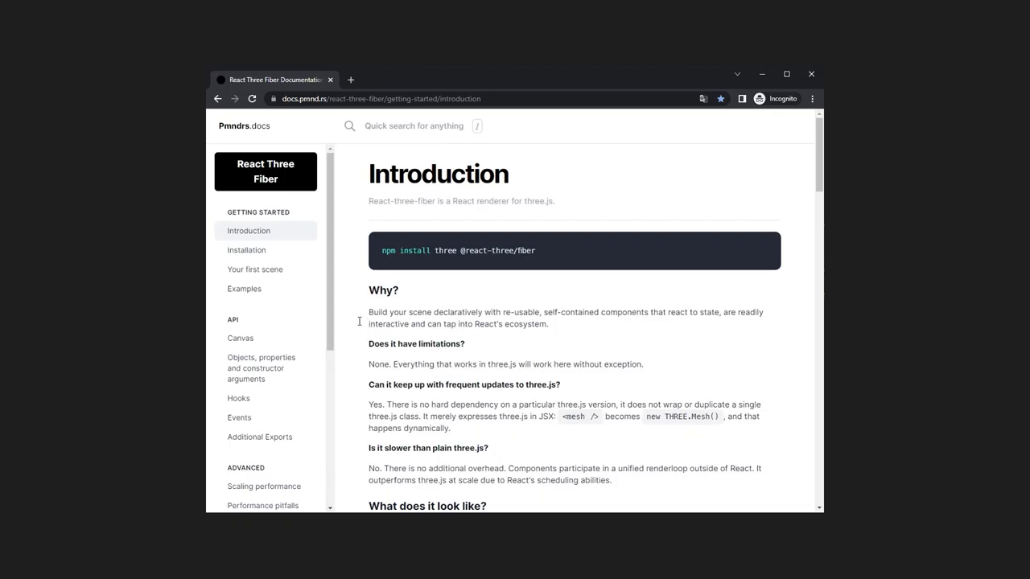
# Open the Canvas API docs page and scroll to the camera defaults row.
pyautogui.click(240, 338)
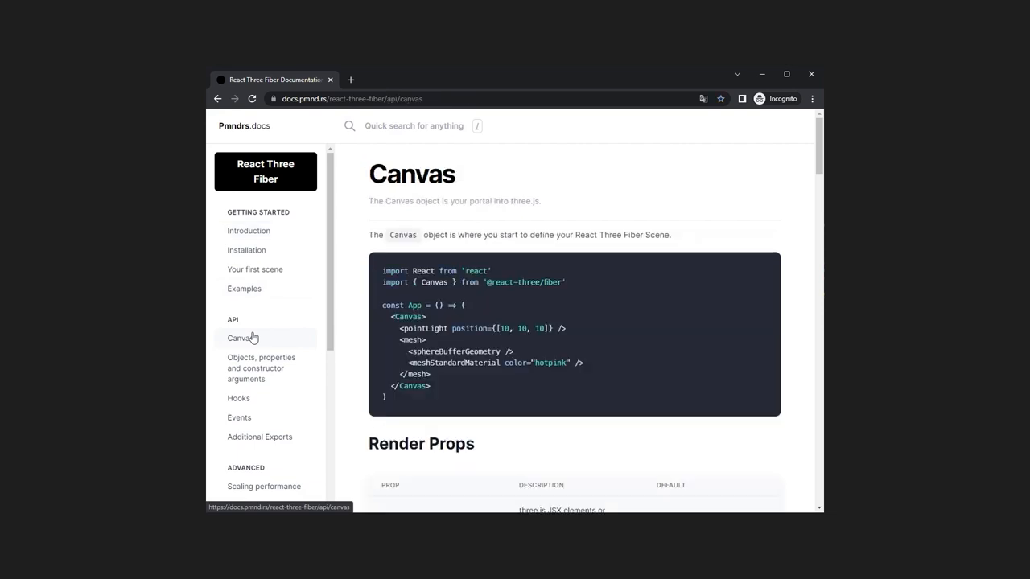
pyautogui.moveTo(750, 332)
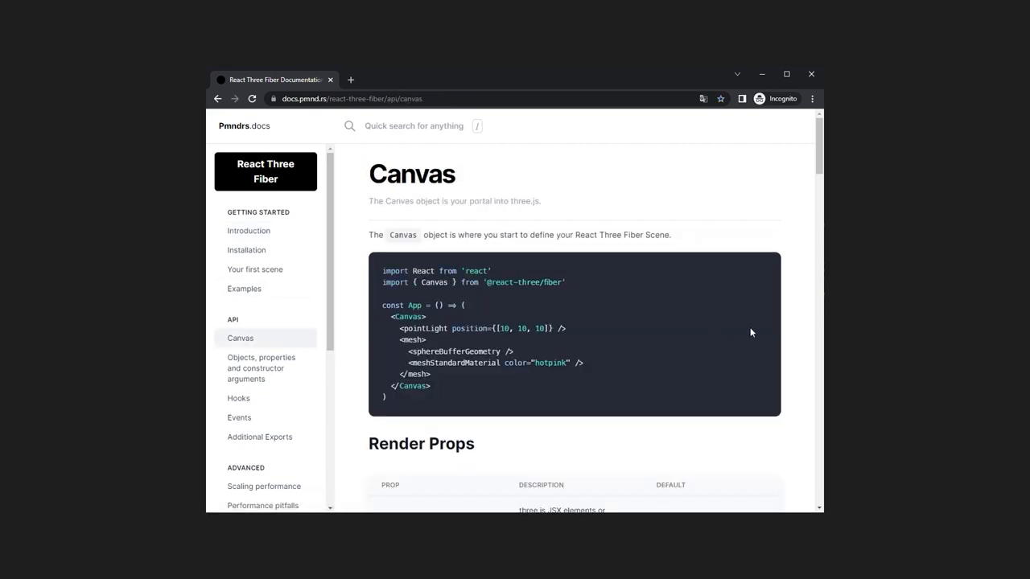
pyautogui.scroll(-3)
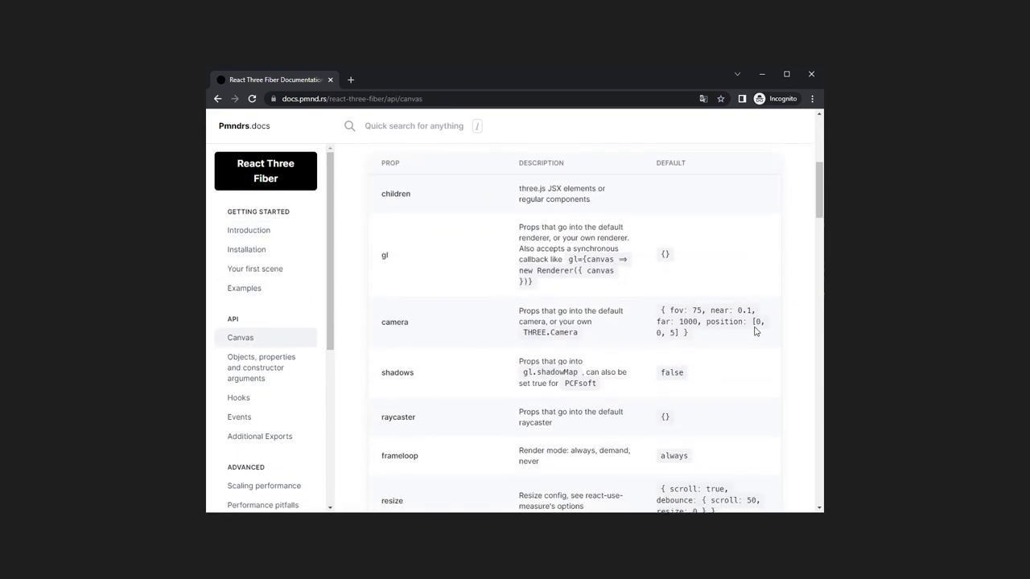
pyautogui.scroll(-3)
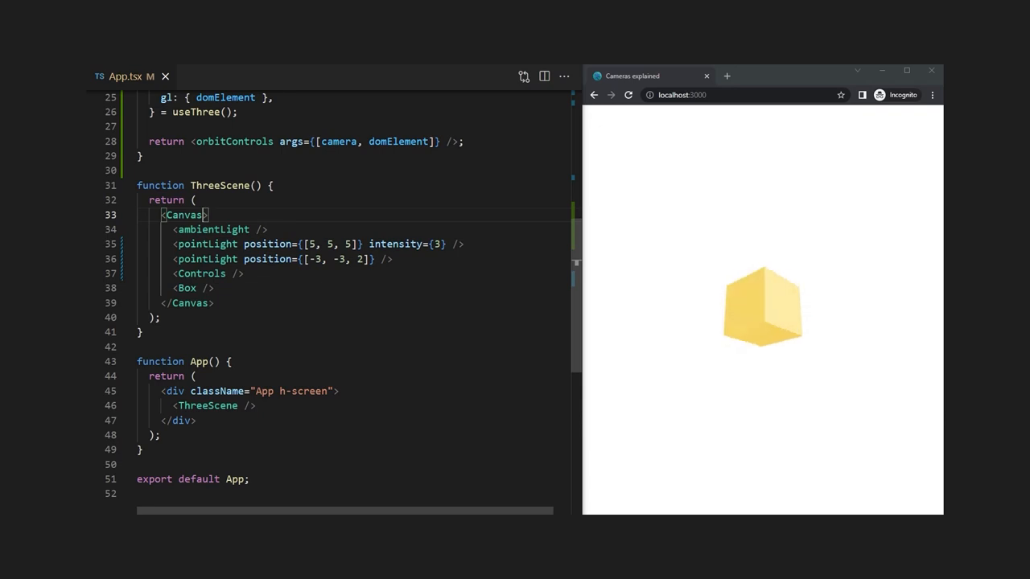
# Give Canvas camera position [2, 2, 2] and fov 90, trying near 3 and far 3.5.
pyautogui.write('camera={{ }}')
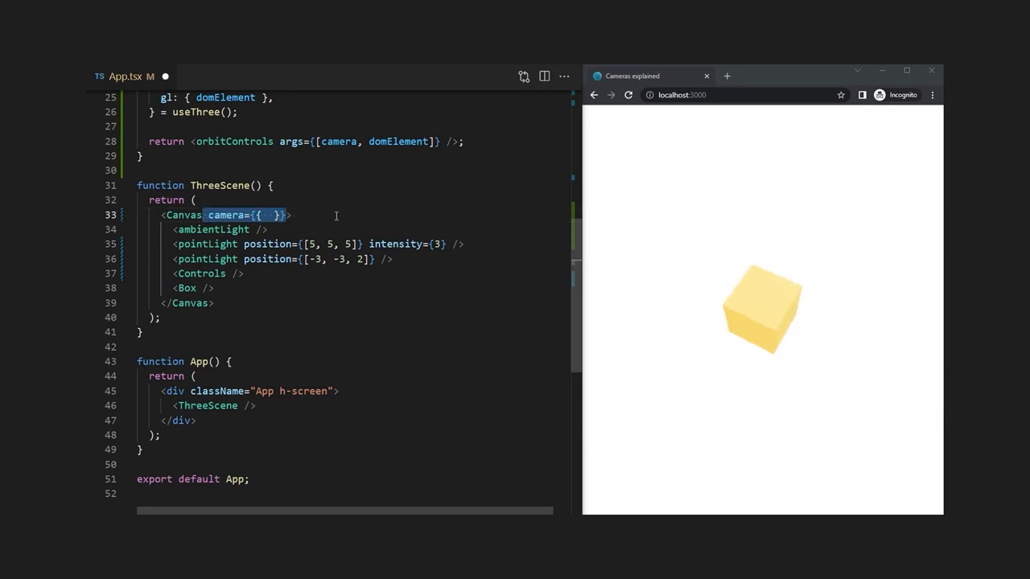
pyautogui.write('position: [2, 2, 2]')
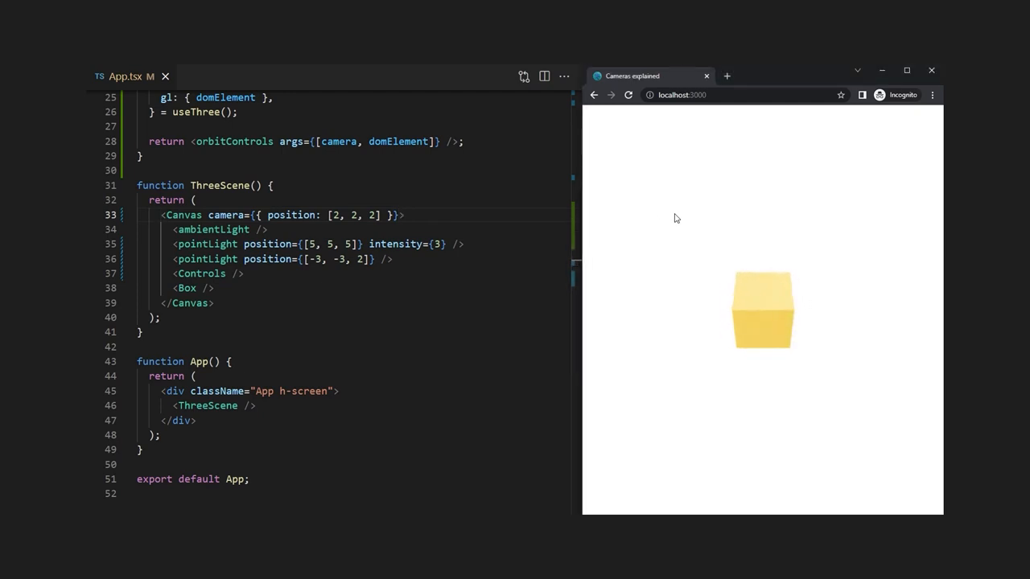
pyautogui.moveTo(761, 308); pyautogui.dragTo(762, 308)
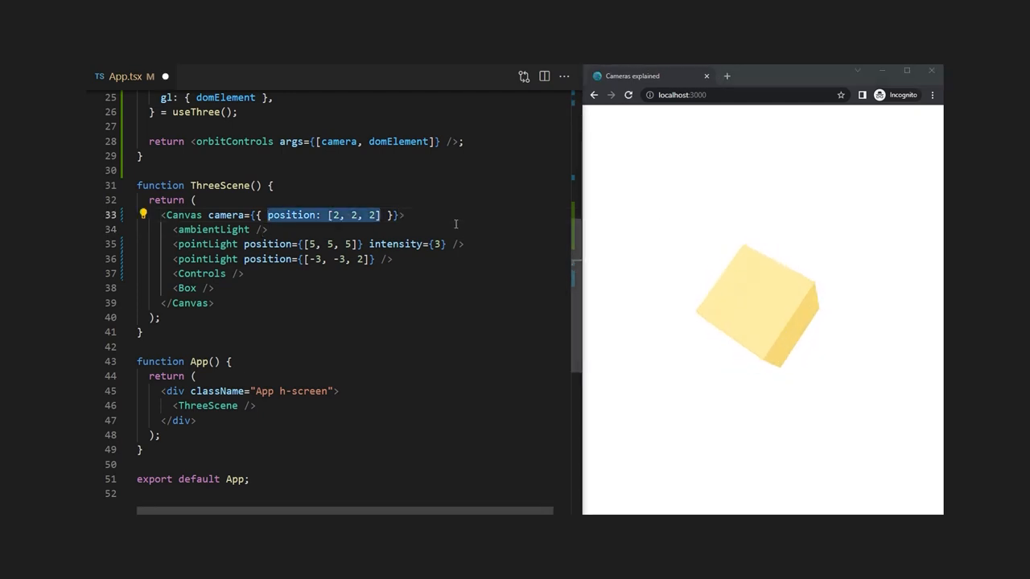
pyautogui.write(', fov: 90')
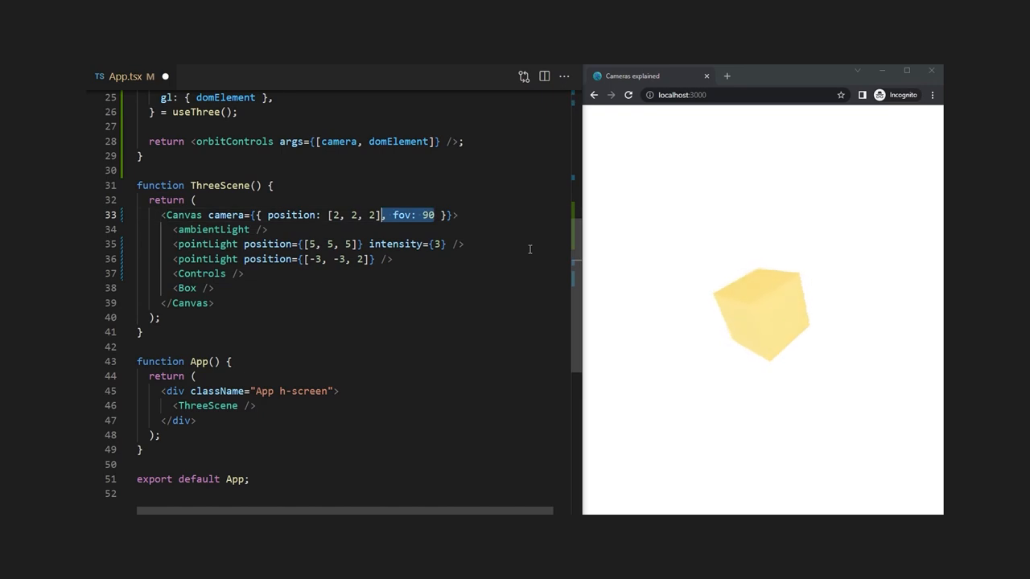
pyautogui.write(', near: 3')
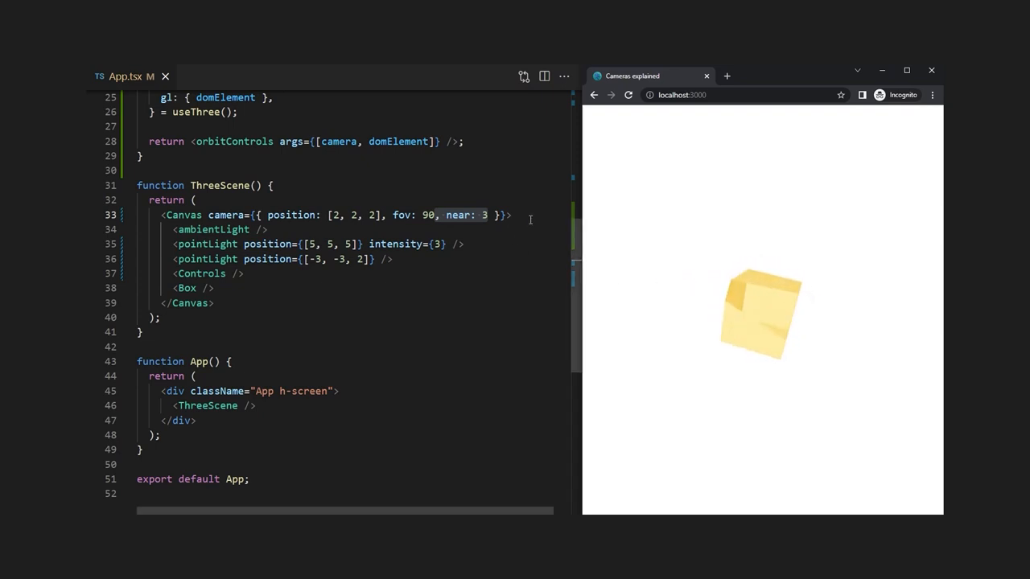
pyautogui.write(', far: 3.5')
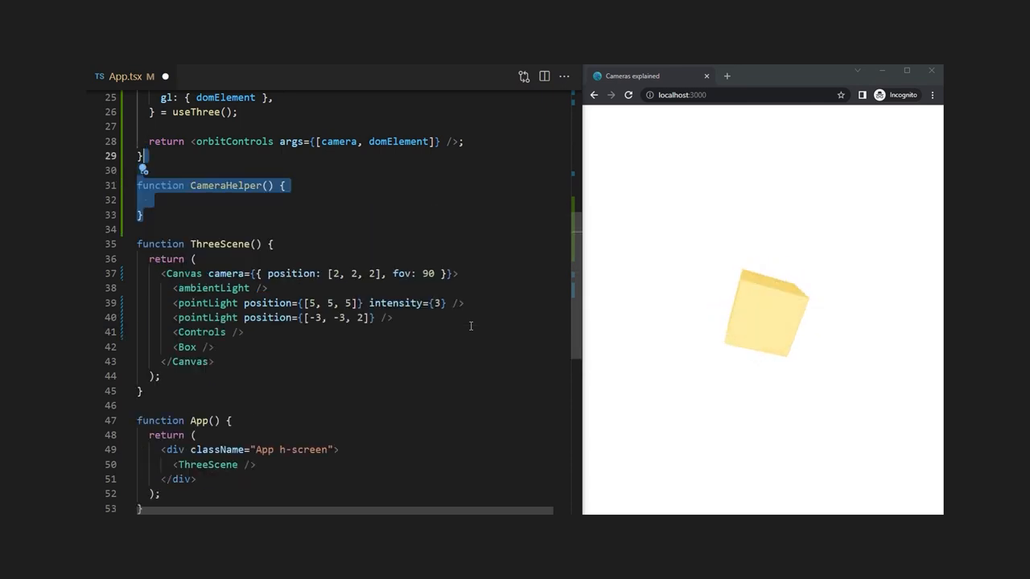
# Render a CameraHelper for PerspectiveCamera(60, 1, 1, 3) and match Canvas with near 1, far 3.
pyautogui.write('const camera = new PerspectiveCamera(60, 1, 1, 3);')
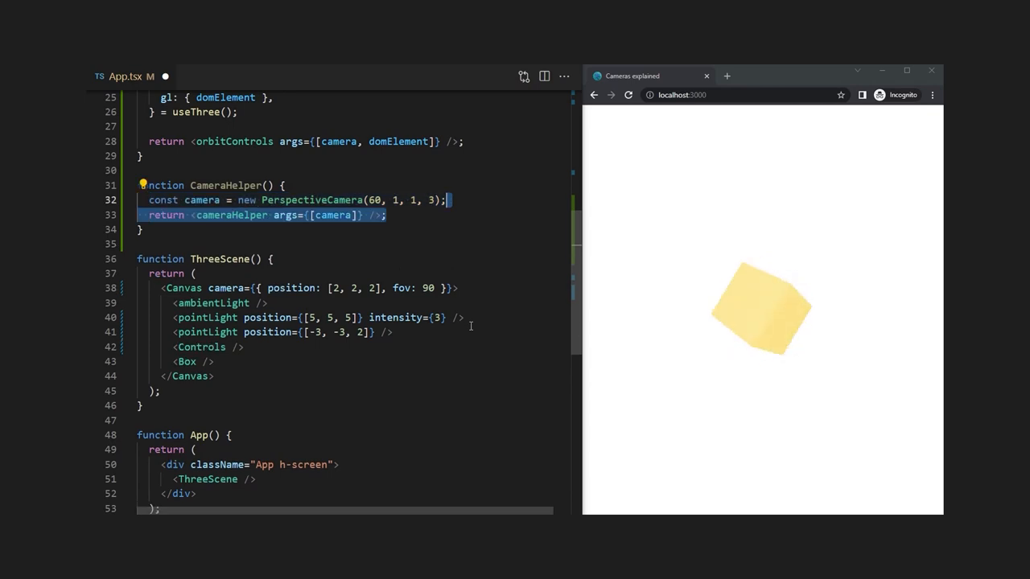
pyautogui.write('<CameraHelper />')
pyautogui.write('return <group position={[0, 0, 2]}>')
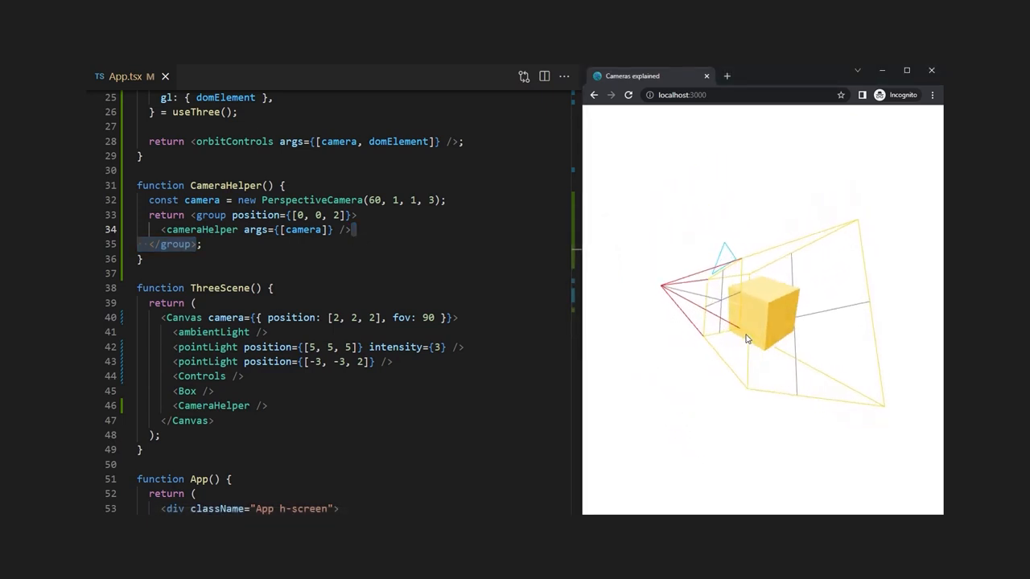
pyautogui.moveTo(745, 338); pyautogui.dragTo(810, 386)
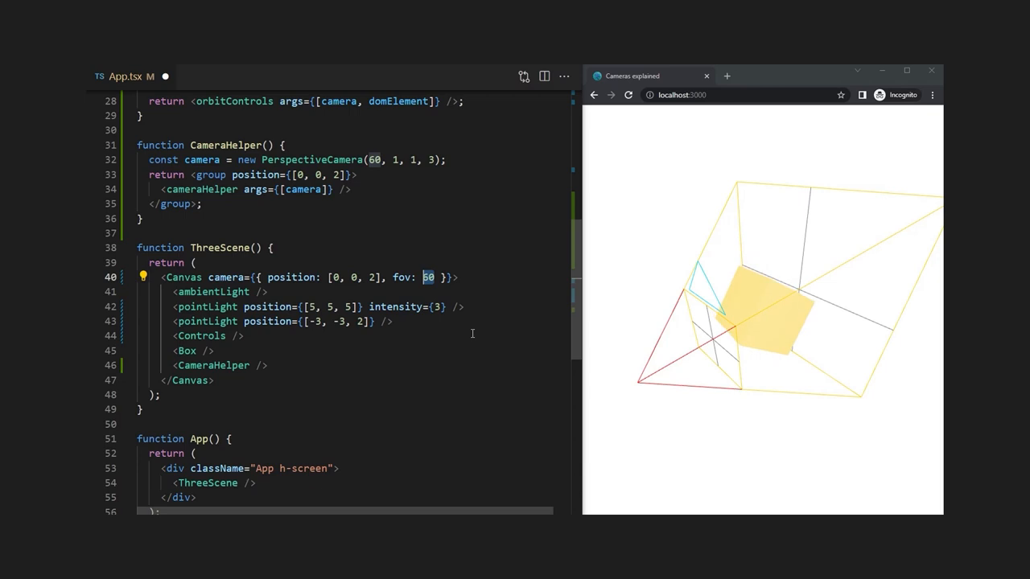
pyautogui.write(', near: 1, far: 3')
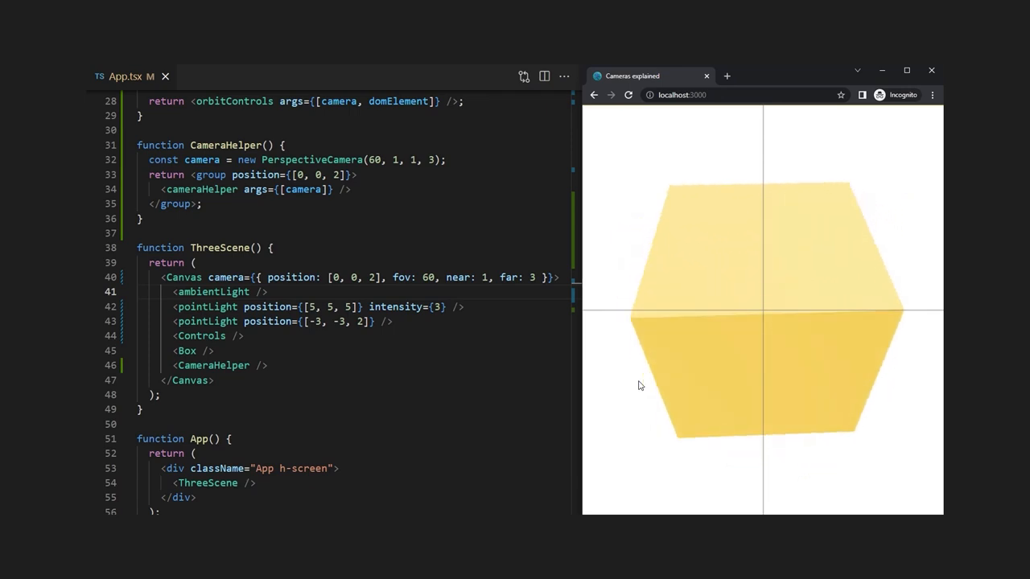
pyautogui.moveTo(639, 385); pyautogui.dragTo(890, 425)
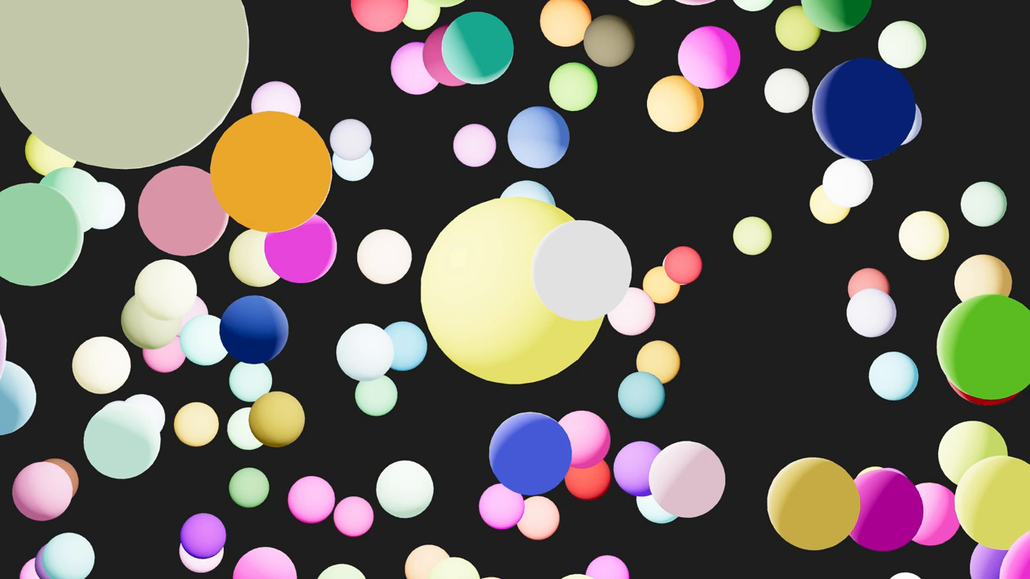
pyautogui.click(474, 144)
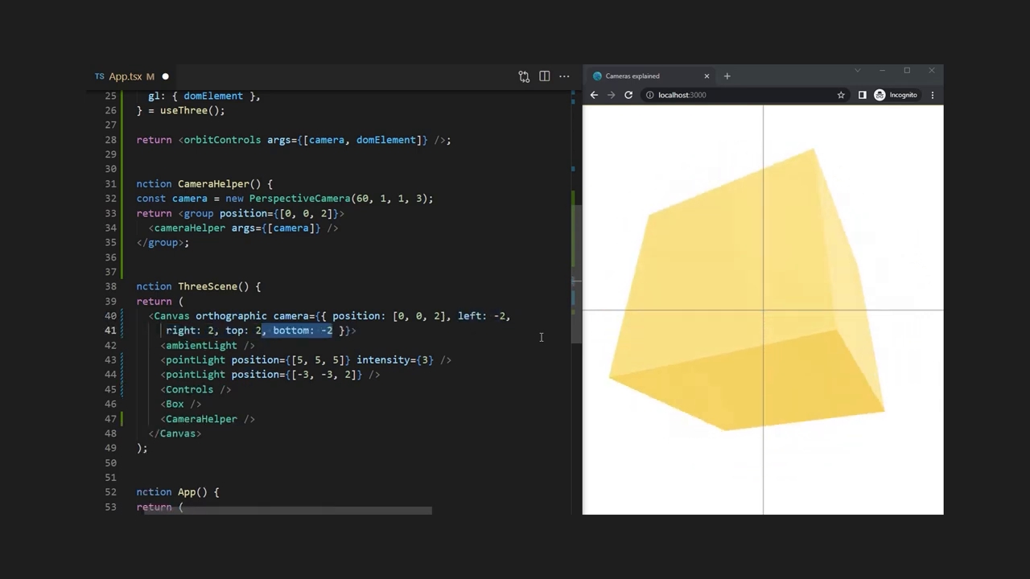
# Set the orthographic camera zoom to 100 and orbit around the cube's frustum.
pyautogui.write(', zoom: 100')
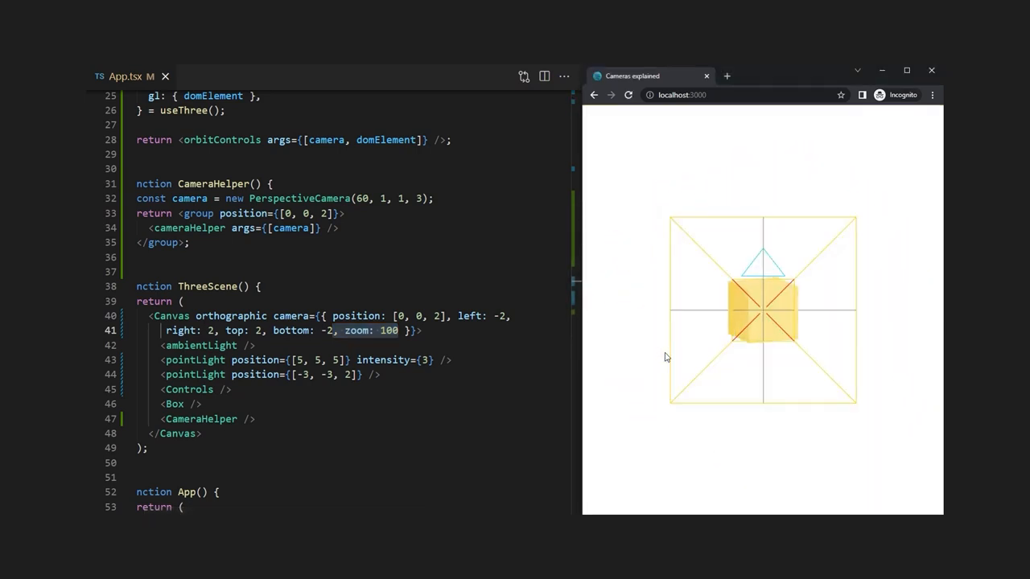
pyautogui.moveTo(666, 357); pyautogui.dragTo(785, 388)
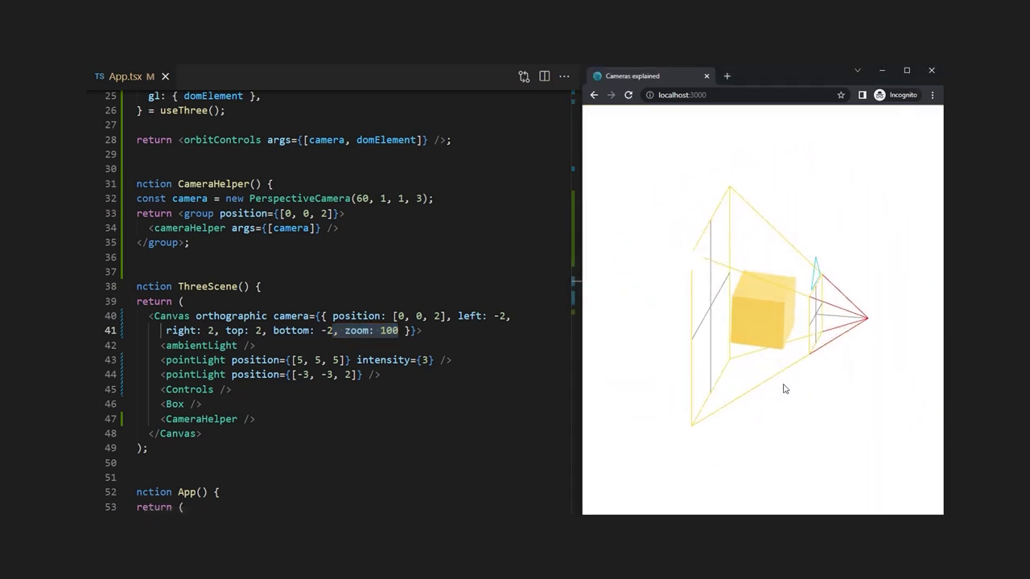
pyautogui.moveTo(784, 389); pyautogui.dragTo(807, 371)
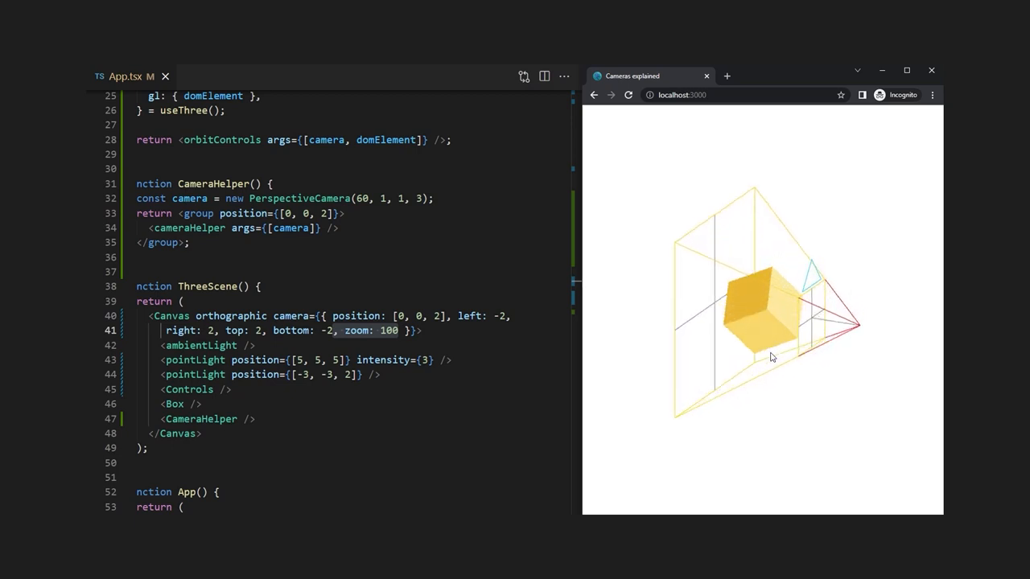
pyautogui.moveTo(771, 357); pyautogui.dragTo(773, 344)
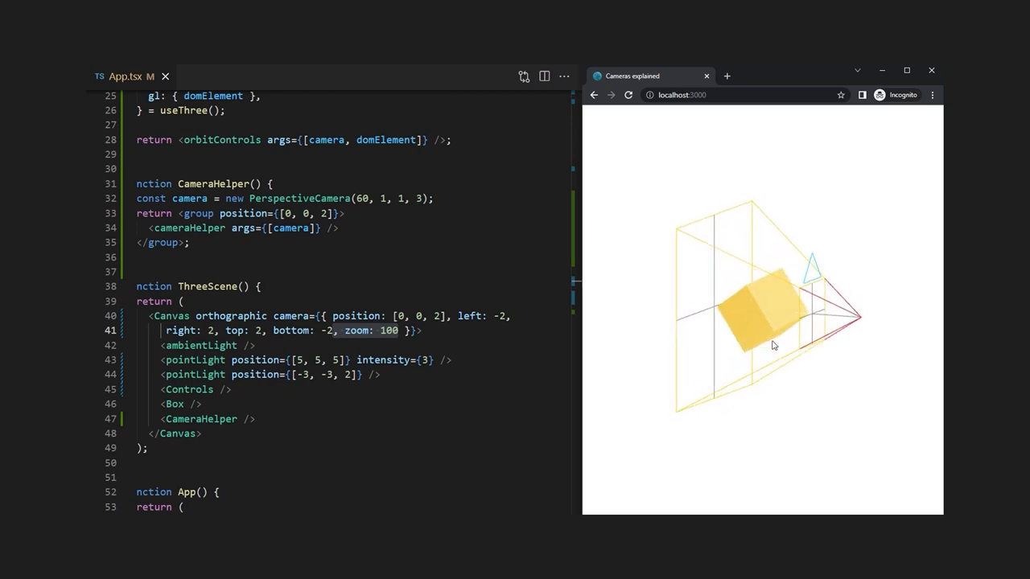